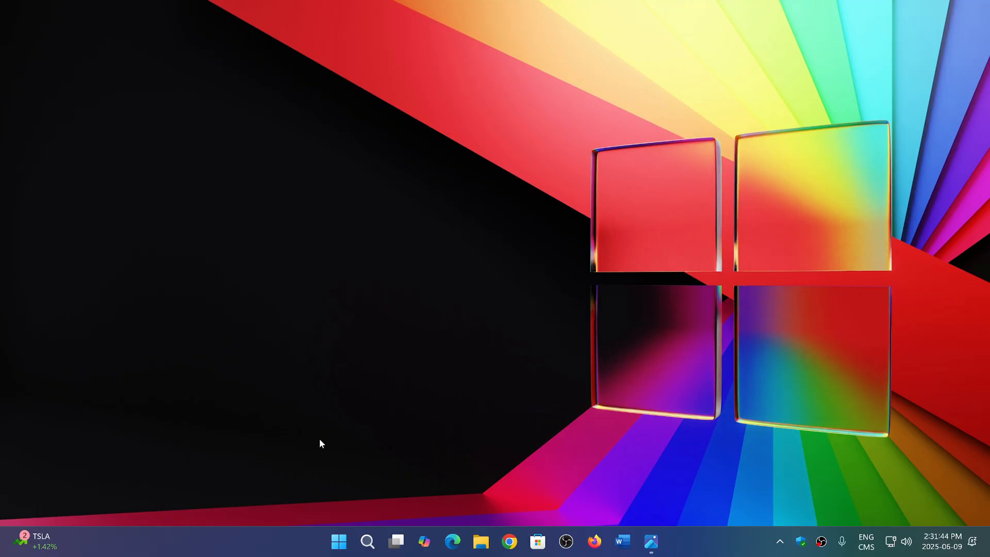
Bring up the Start menu showing pinned apps and recommendations
left_click(338, 541)
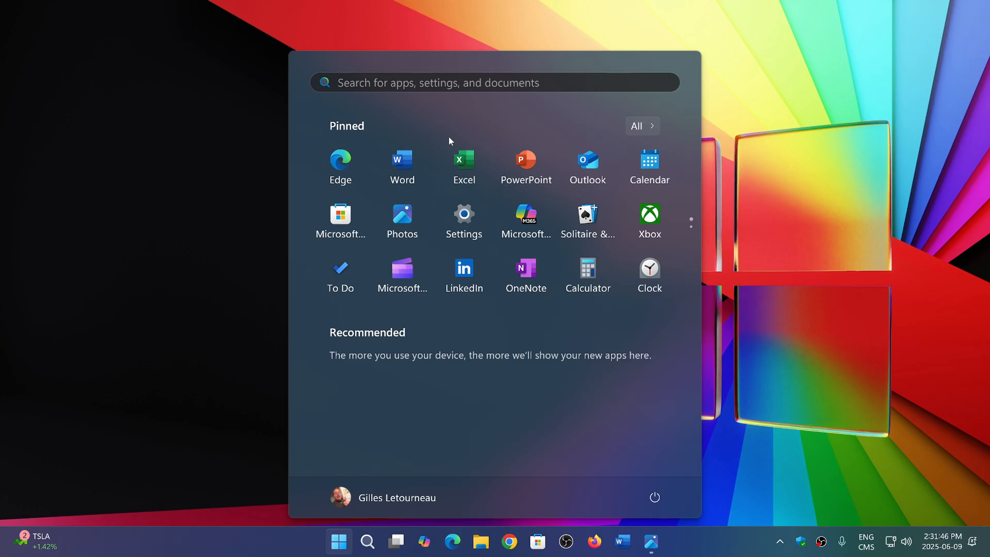
Launch Settings and review Search permissions: SafeSearch Moderate, cloud content search and history options
left_click(463, 217)
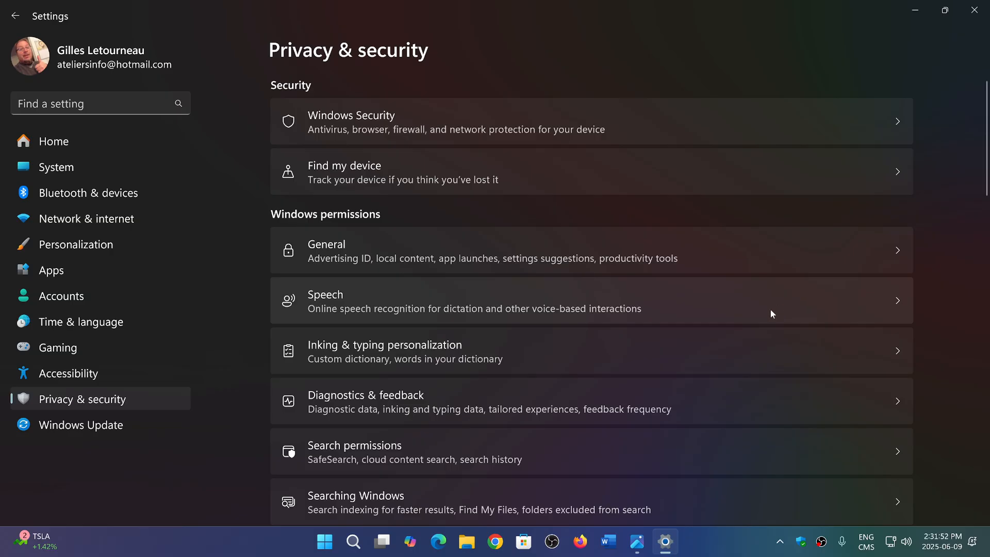
mouse_move(448, 460)
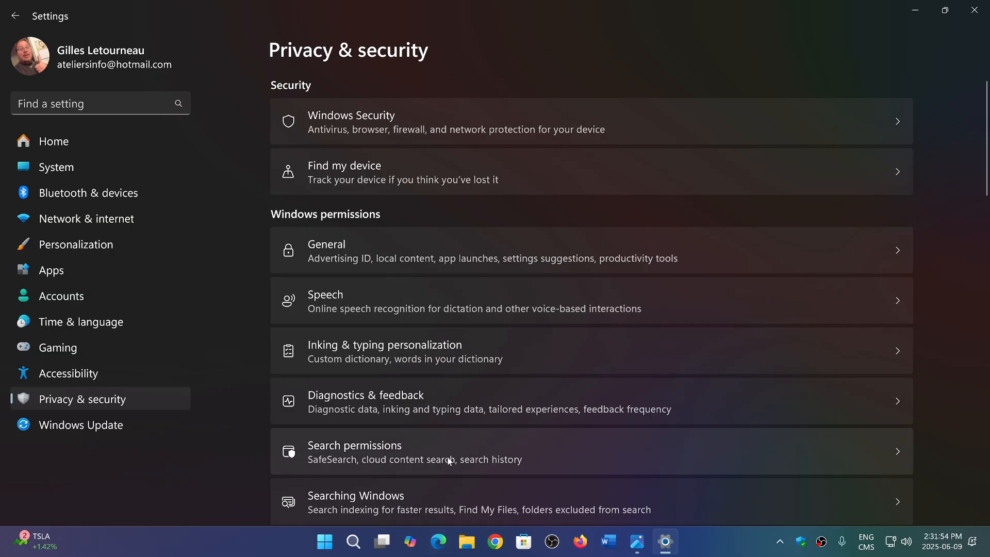
scroll("down", 3)
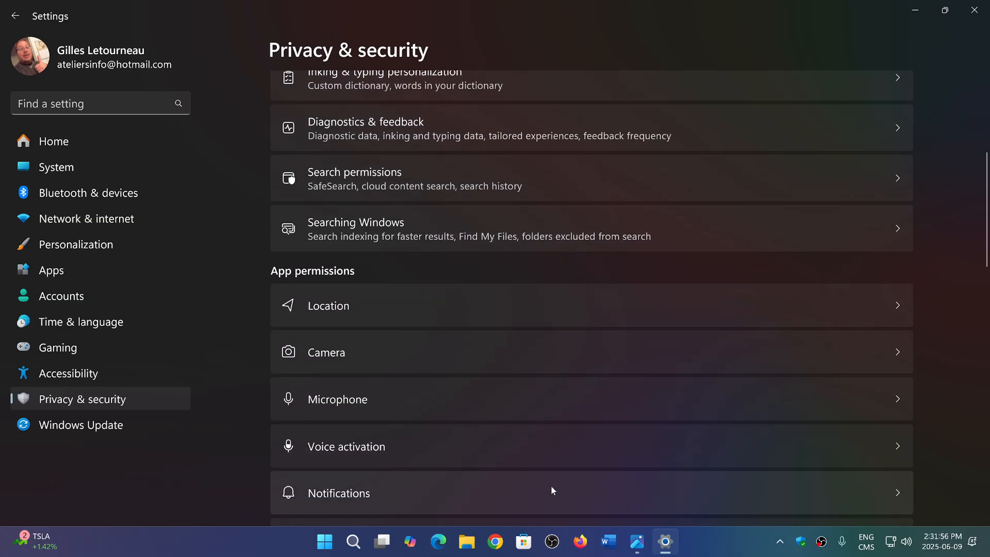
left_click(353, 179)
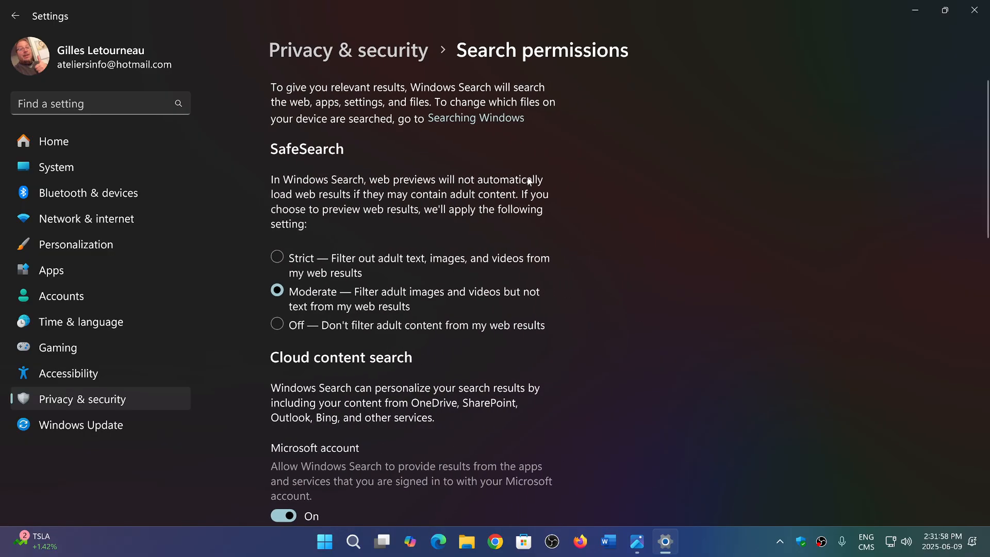
scroll("down", 3)
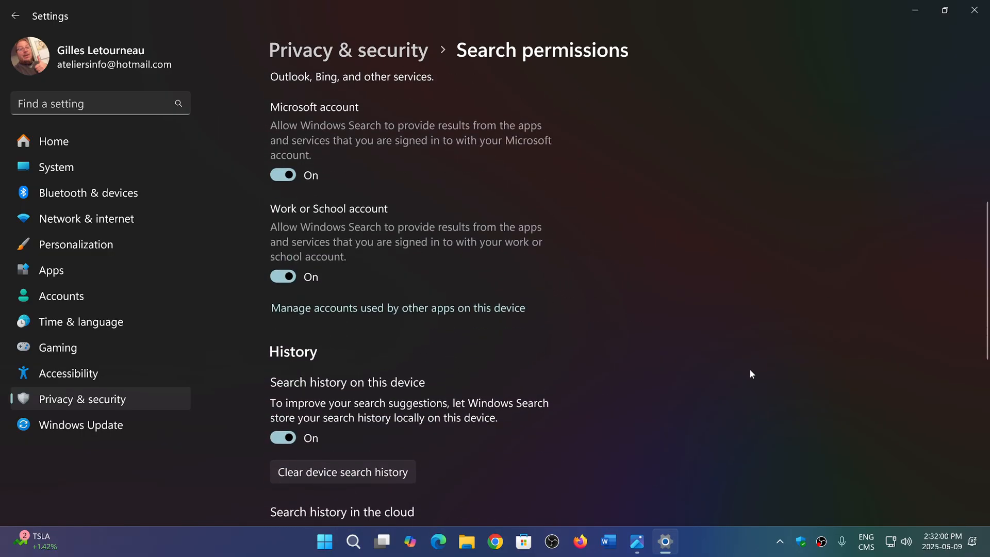
scroll("up", 3)
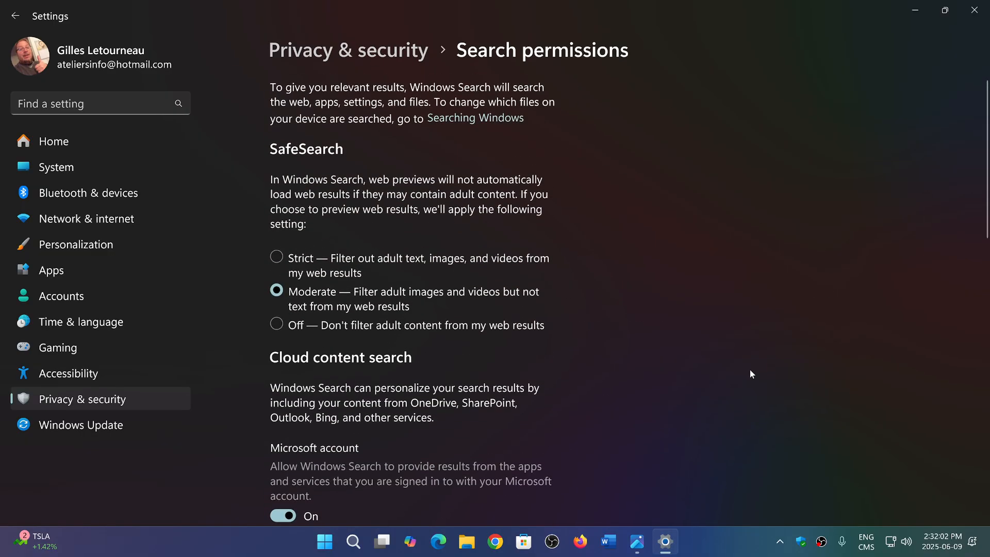
scroll("down", 3)
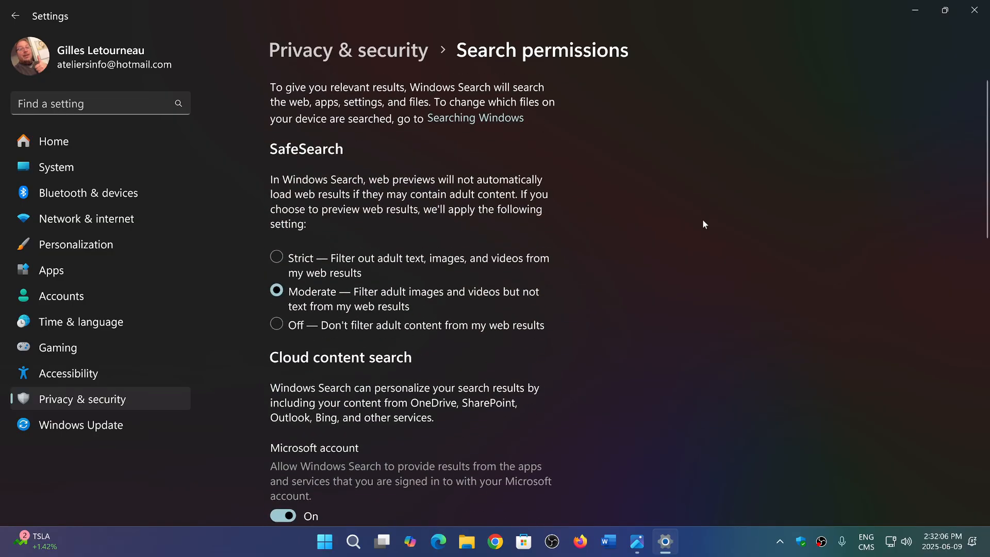
Review the Searching Windows indexing page, then return to the Privacy & security overview
left_click(15, 15)
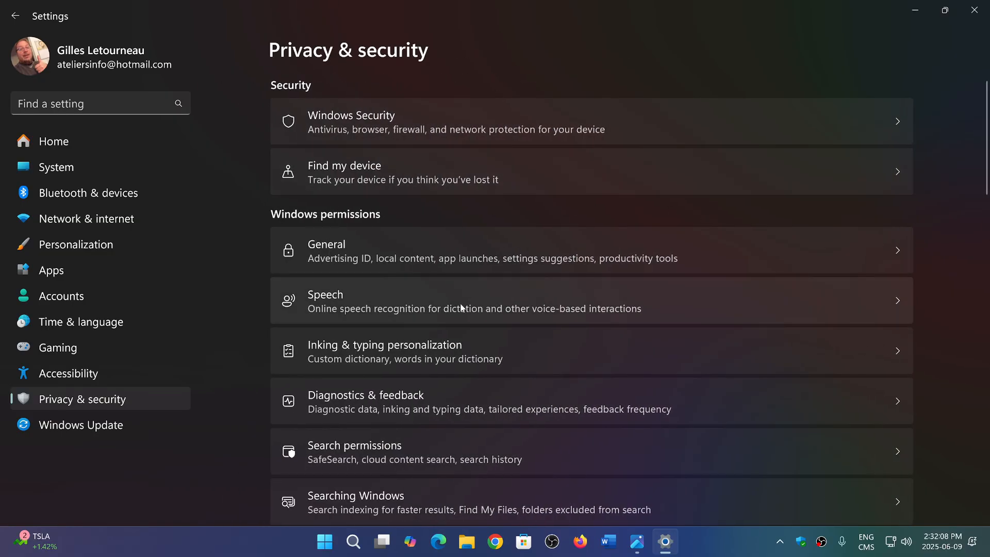
mouse_move(521, 509)
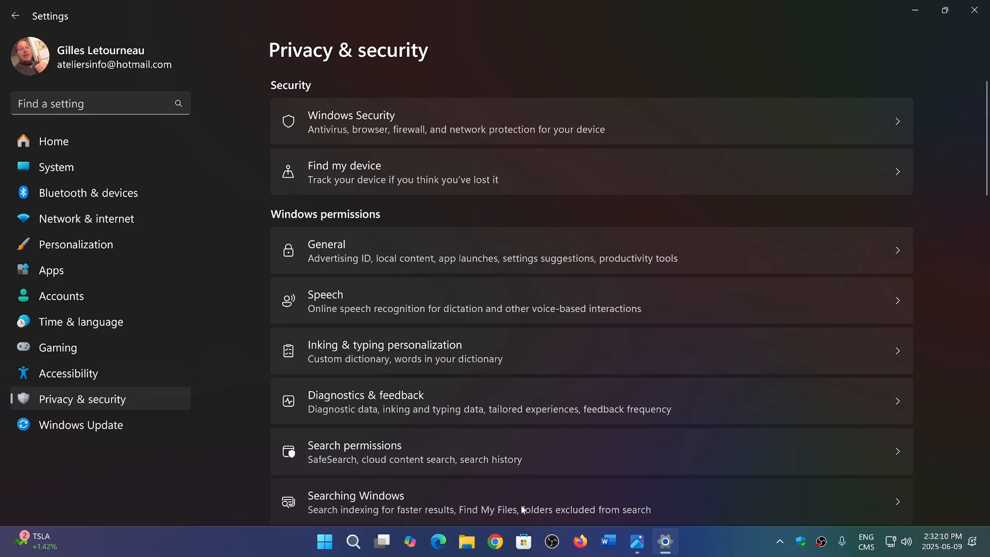
left_click(356, 502)
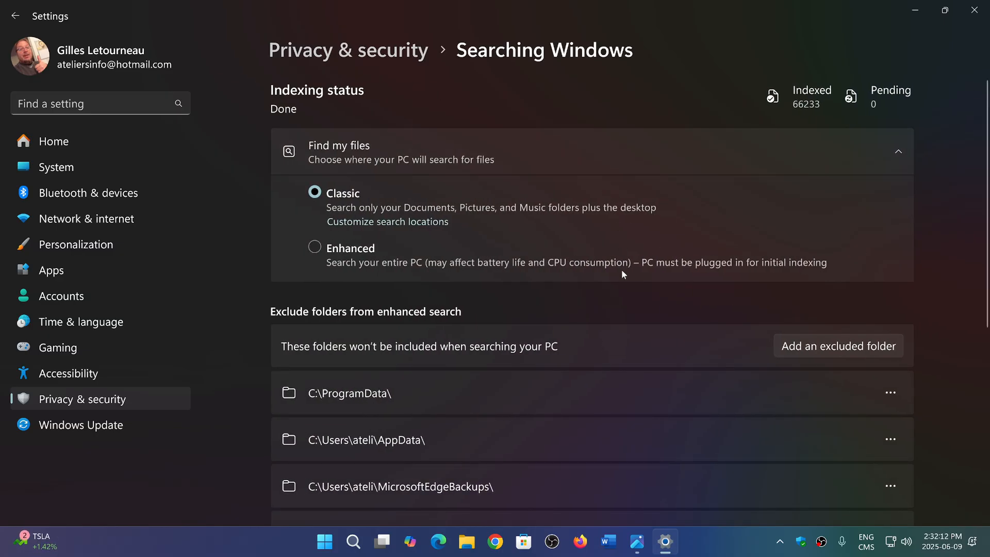
scroll("down", 3)
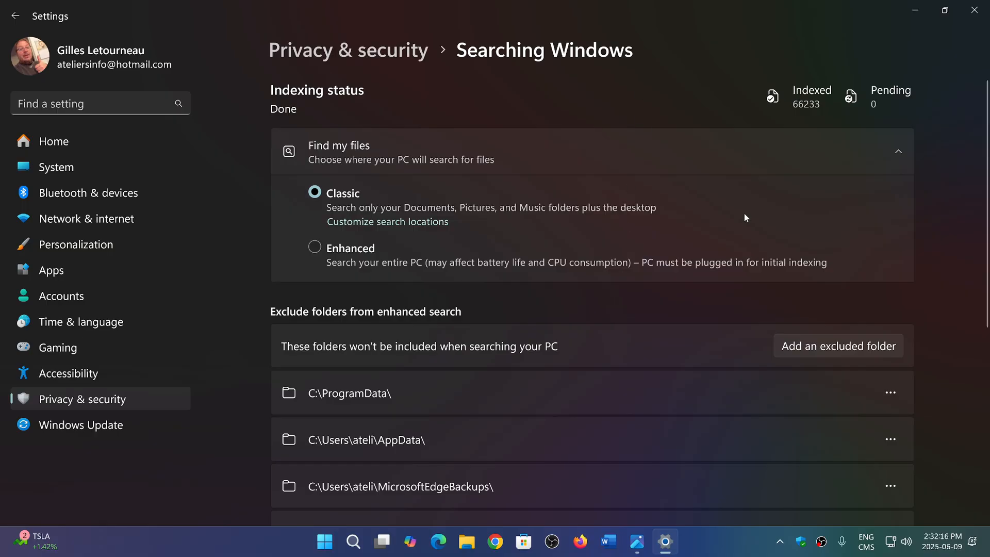
mouse_move(483, 98)
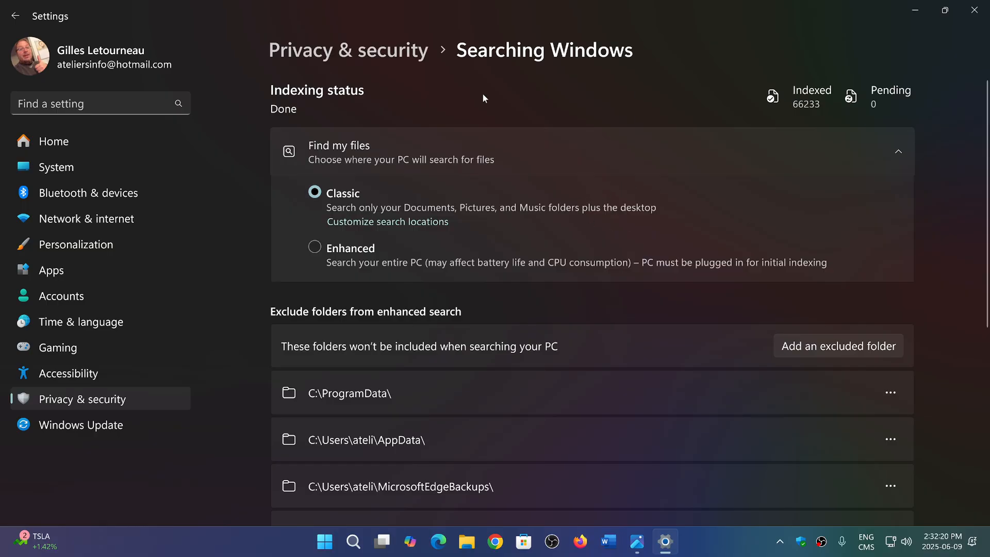
left_click(15, 15)
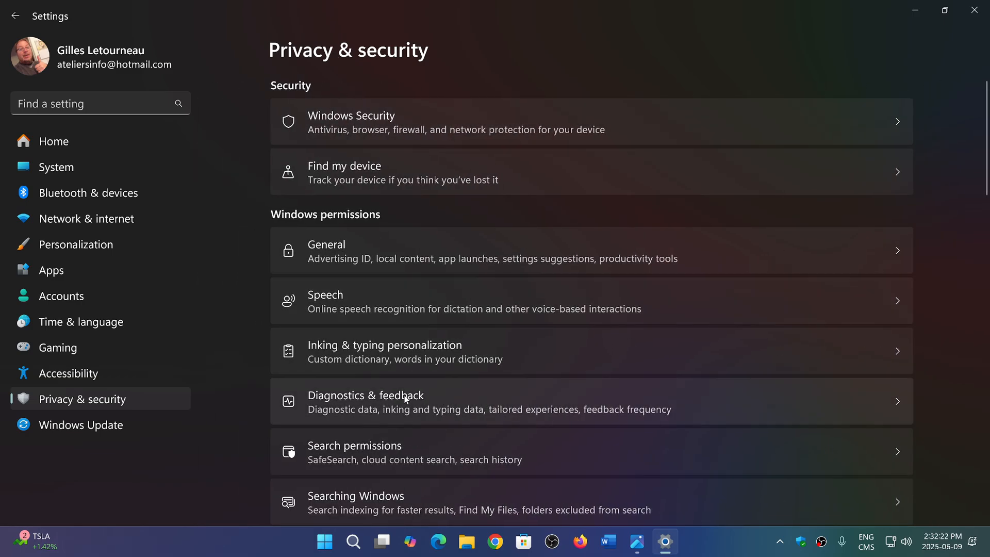
mouse_move(532, 505)
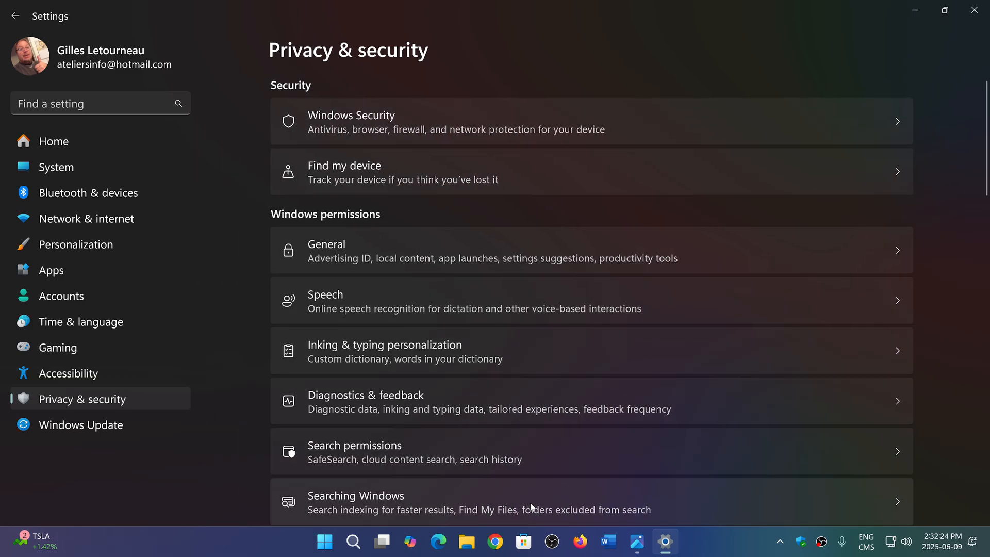
scroll("down", 3)
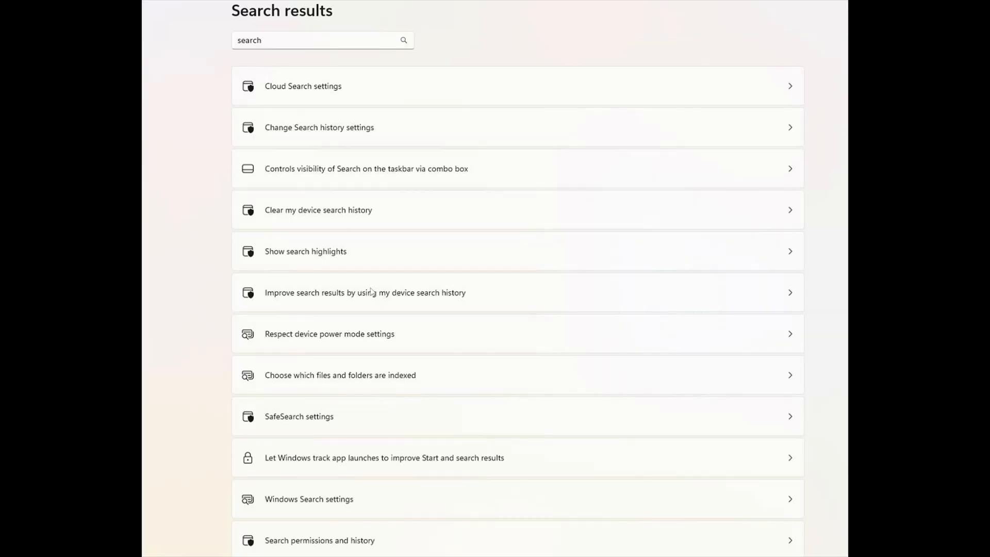
mouse_move(373, 102)
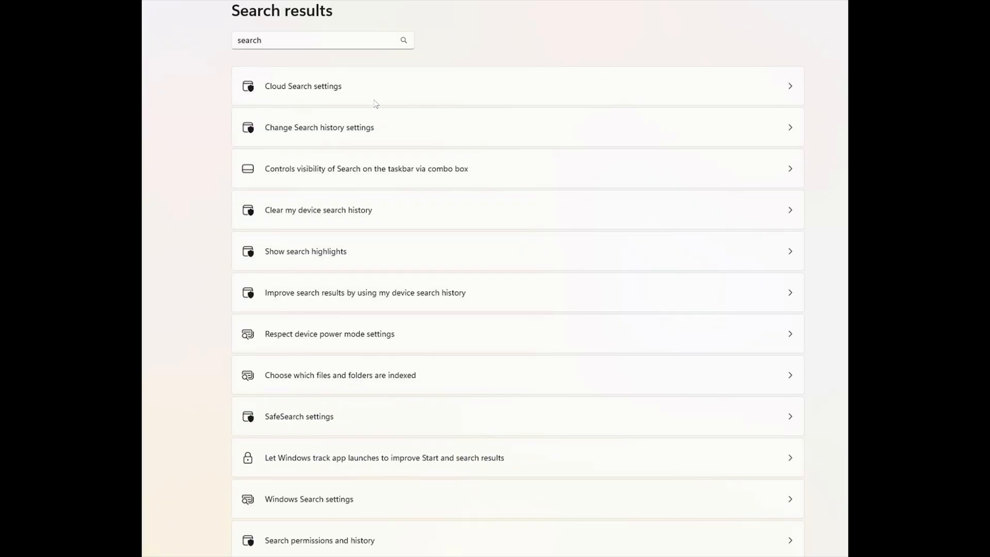
mouse_move(491, 161)
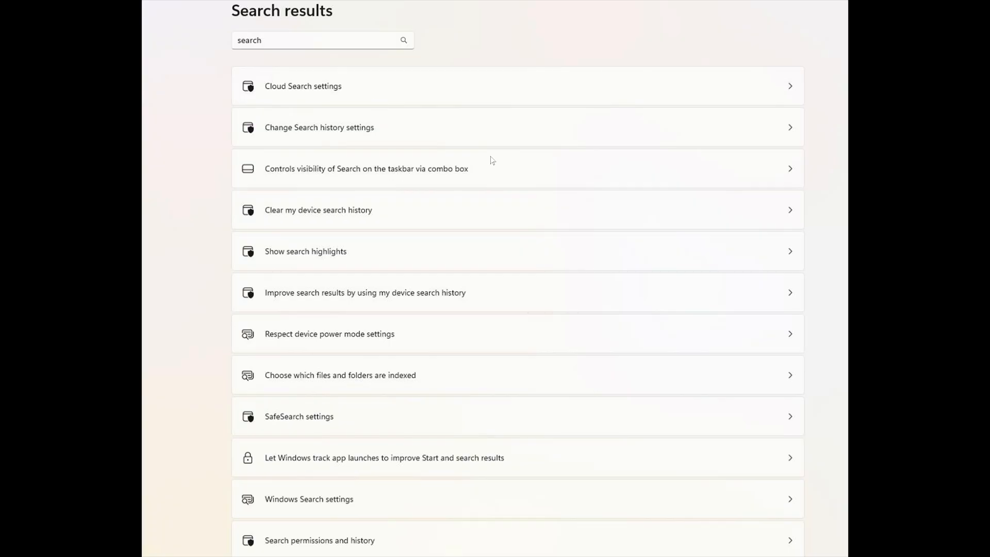
mouse_move(547, 478)
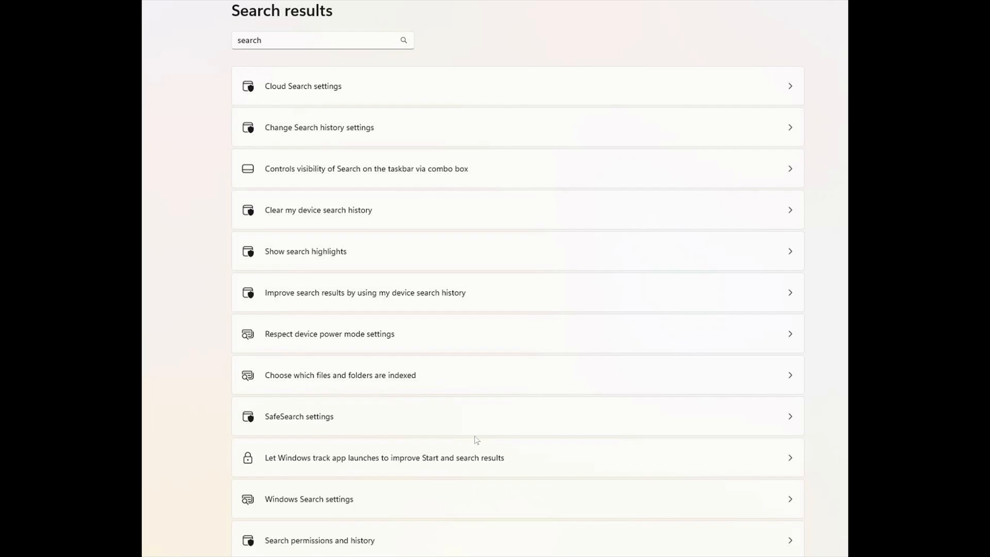
mouse_move(381, 59)
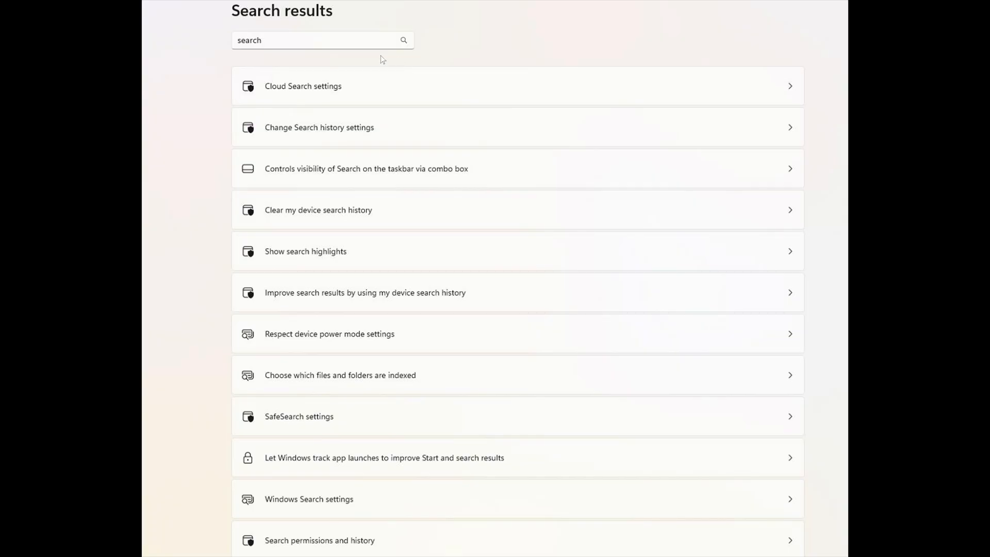
mouse_move(340, 86)
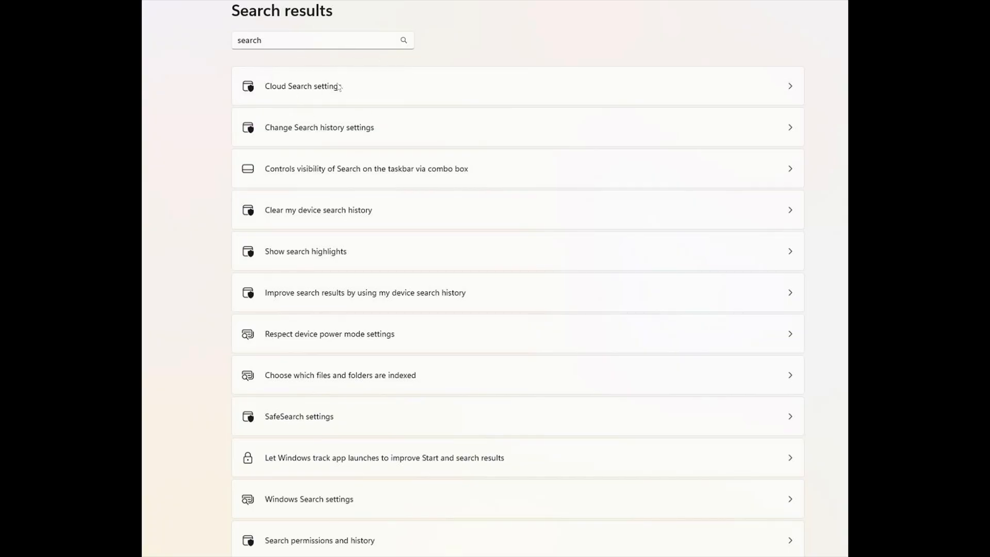
mouse_move(366, 93)
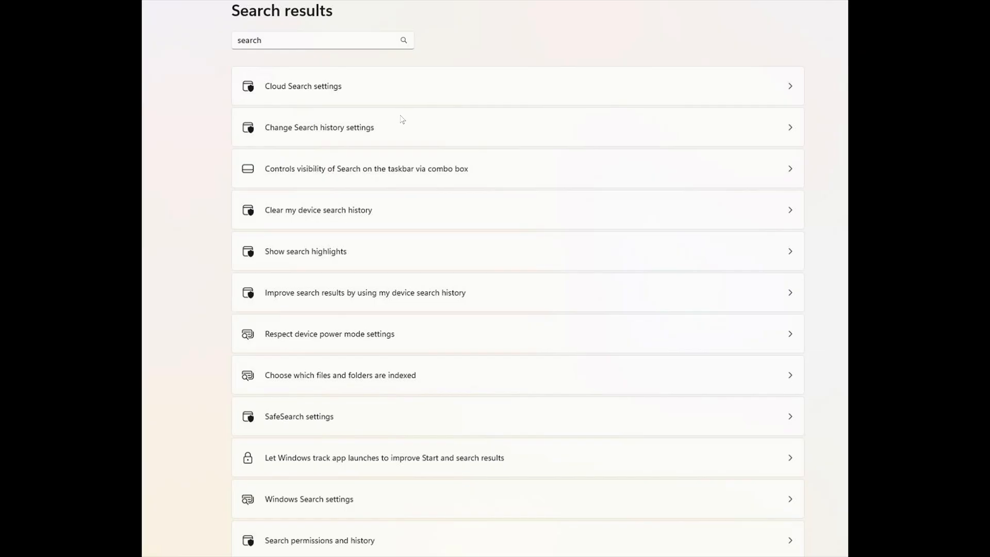
mouse_move(473, 239)
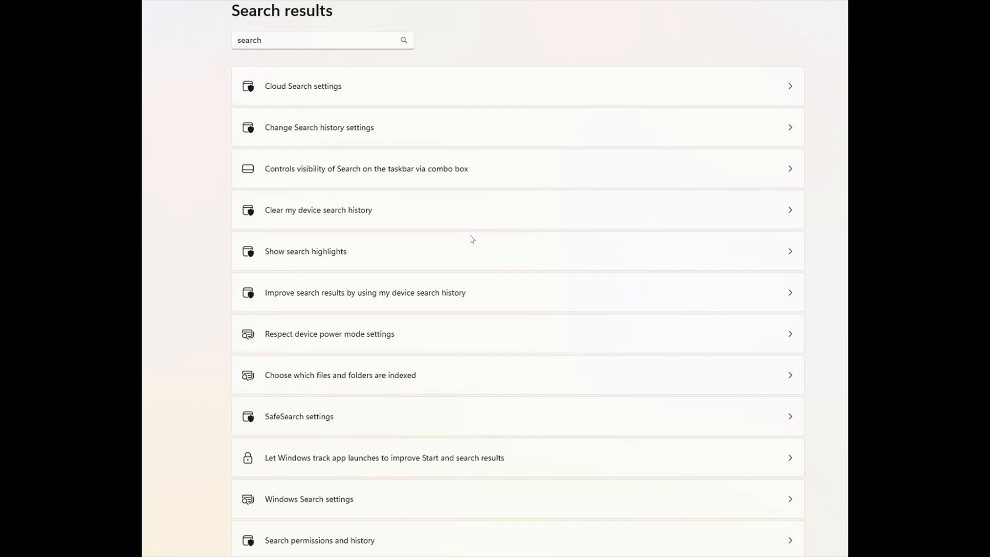
mouse_move(250, 221)
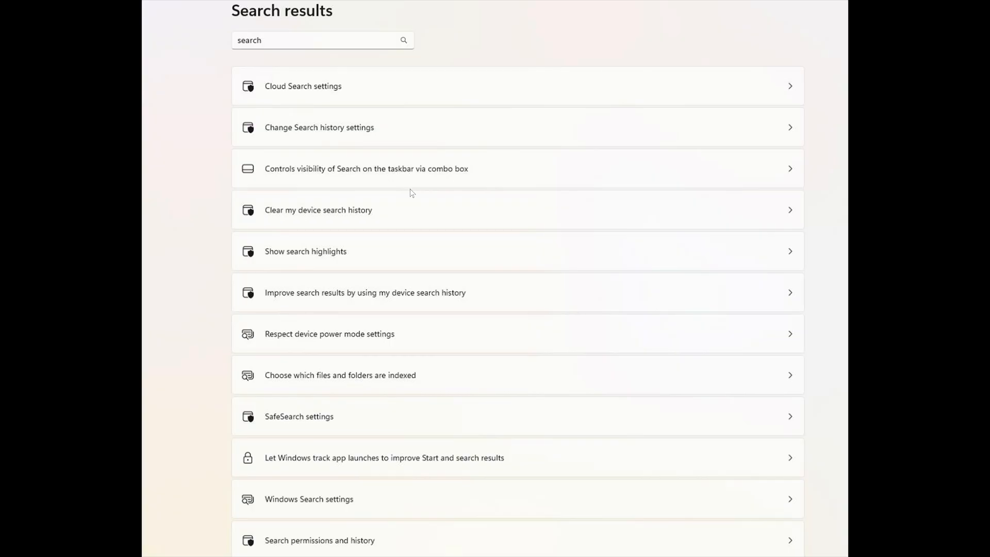
mouse_move(417, 332)
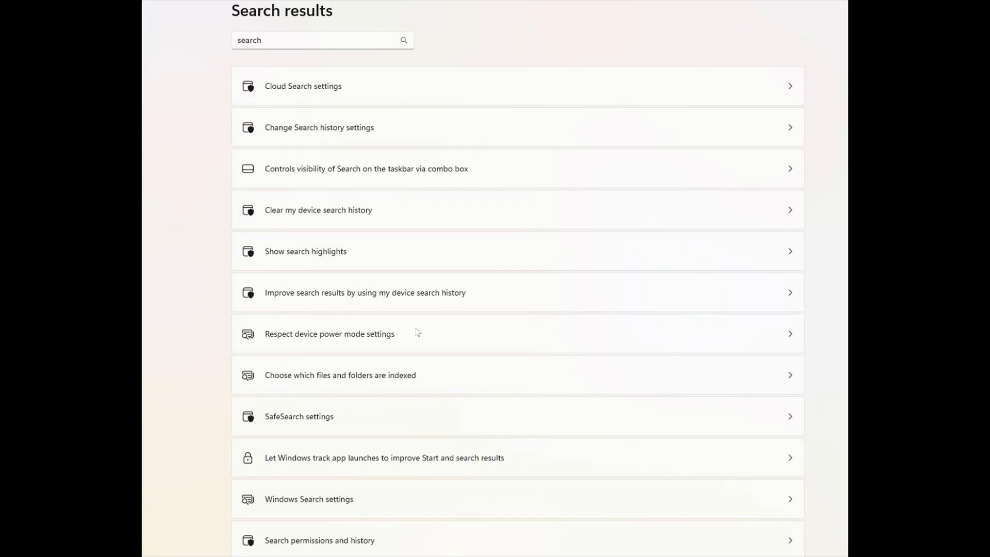
mouse_move(432, 514)
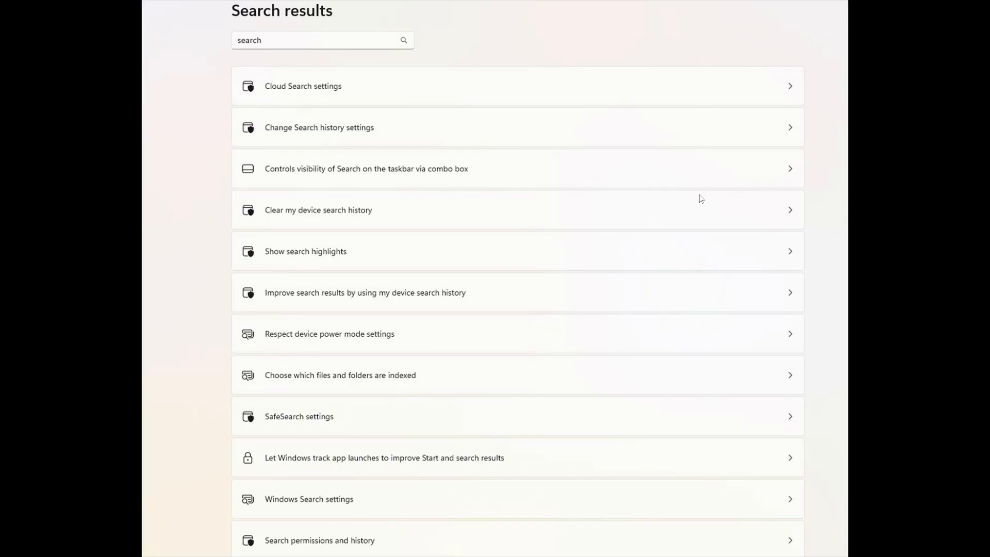
mouse_move(689, 524)
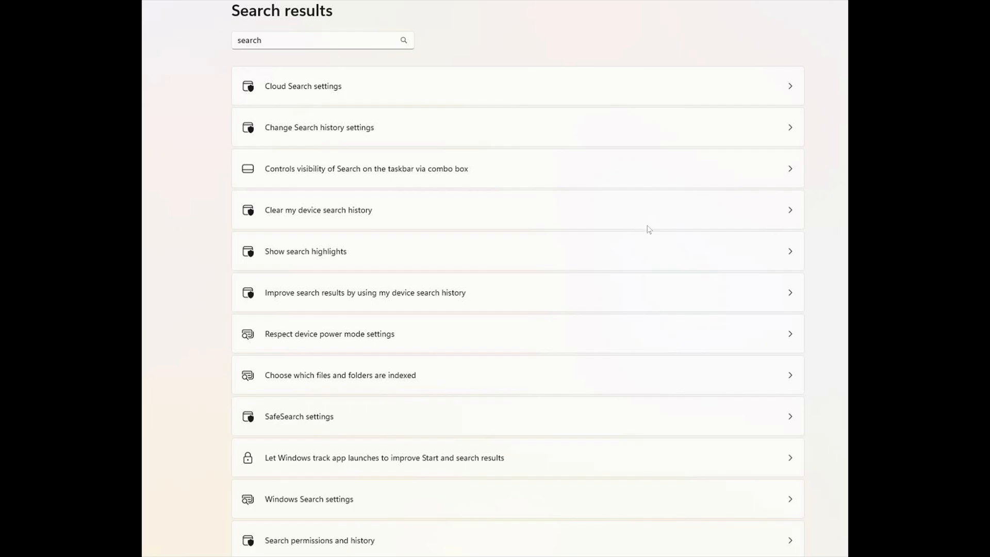
mouse_move(635, 431)
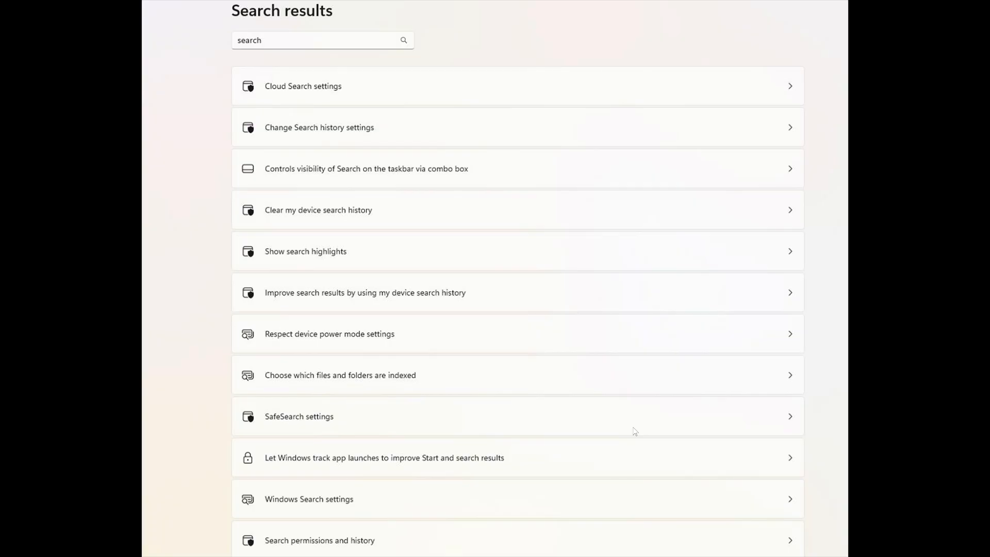
mouse_move(680, 195)
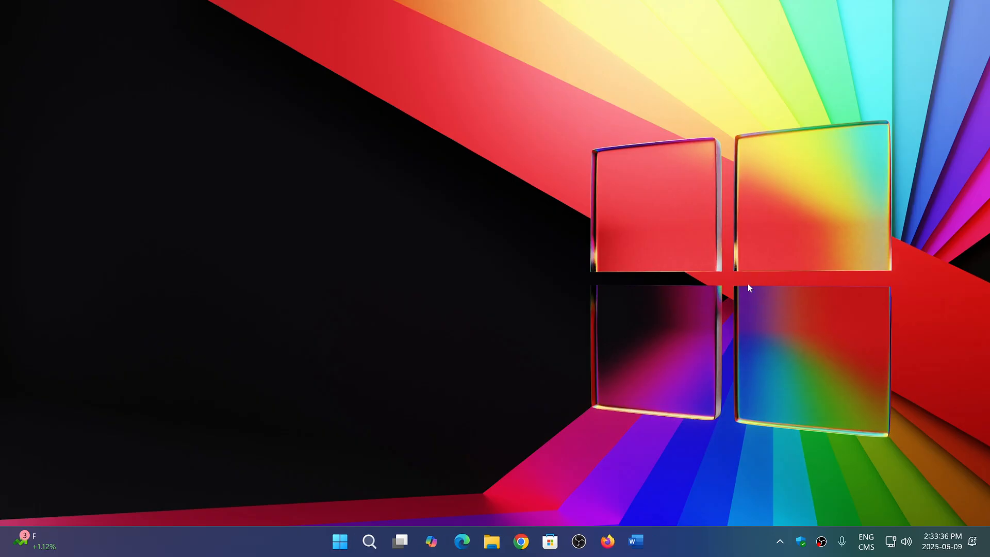
mouse_move(693, 545)
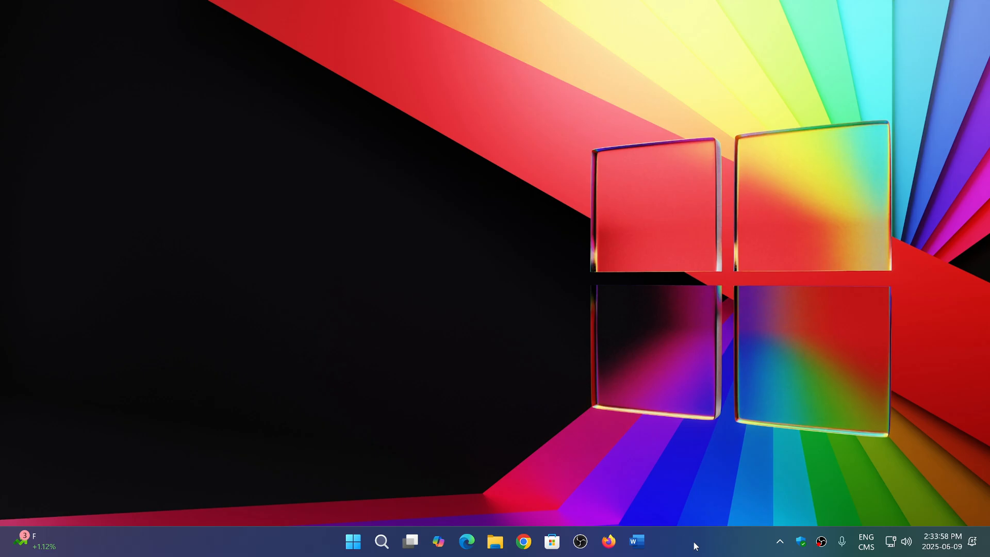
mouse_move(704, 494)
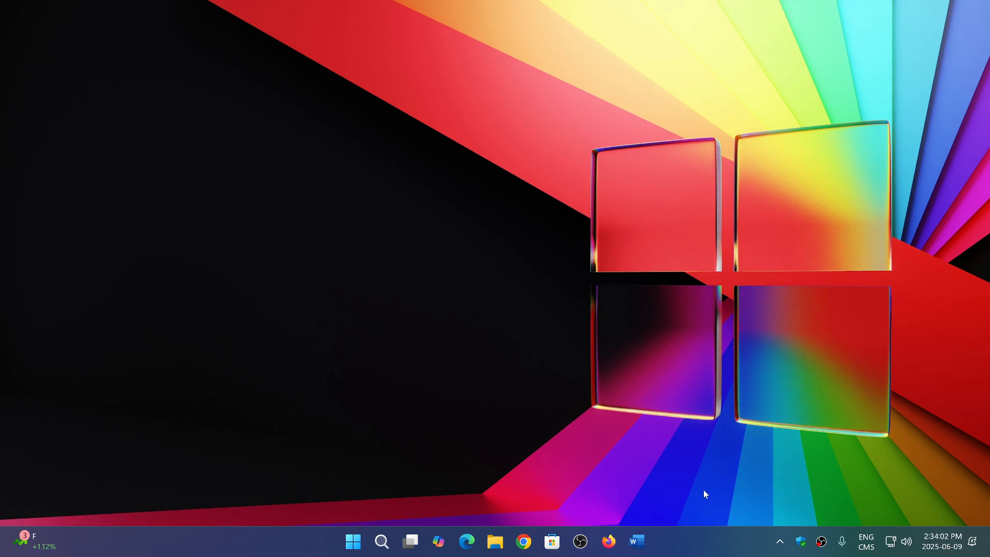
mouse_move(720, 539)
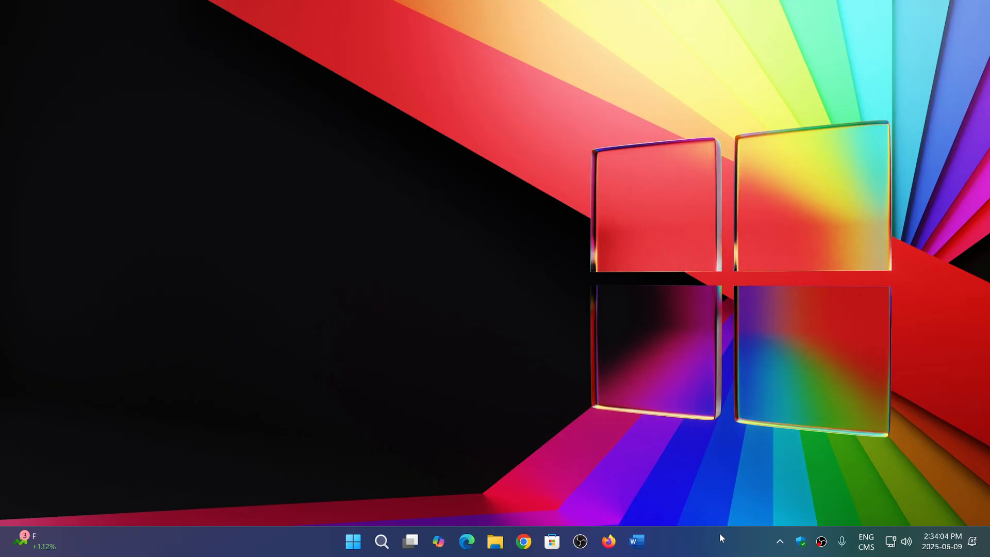
mouse_move(710, 548)
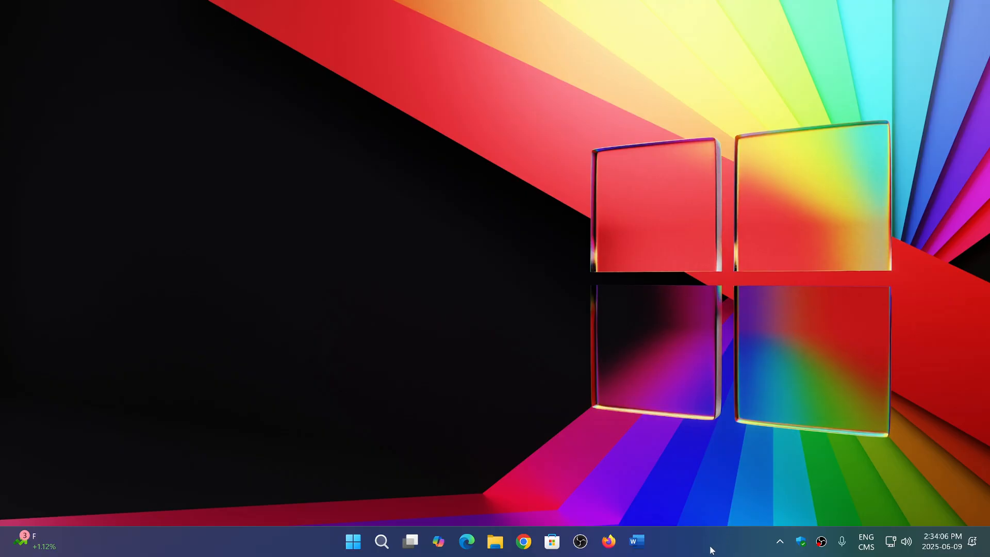